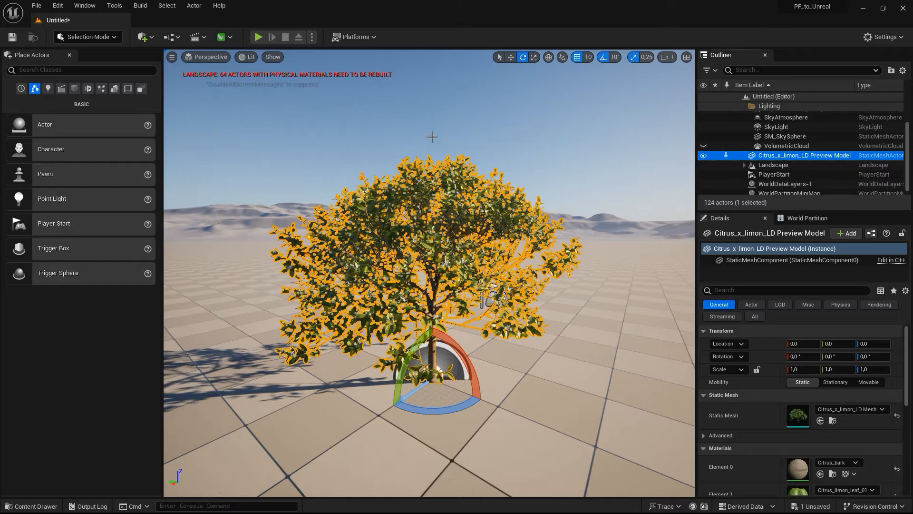
# - Start Convert to UE5 Object from the PlantFactory toolbar for the Citrus limon preview model
pyautogui.click(219, 36)
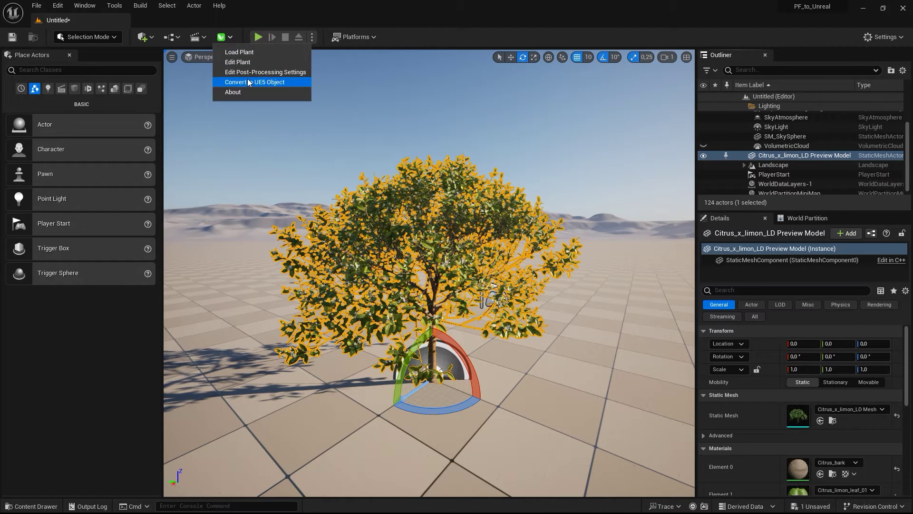
pyautogui.click(255, 82)
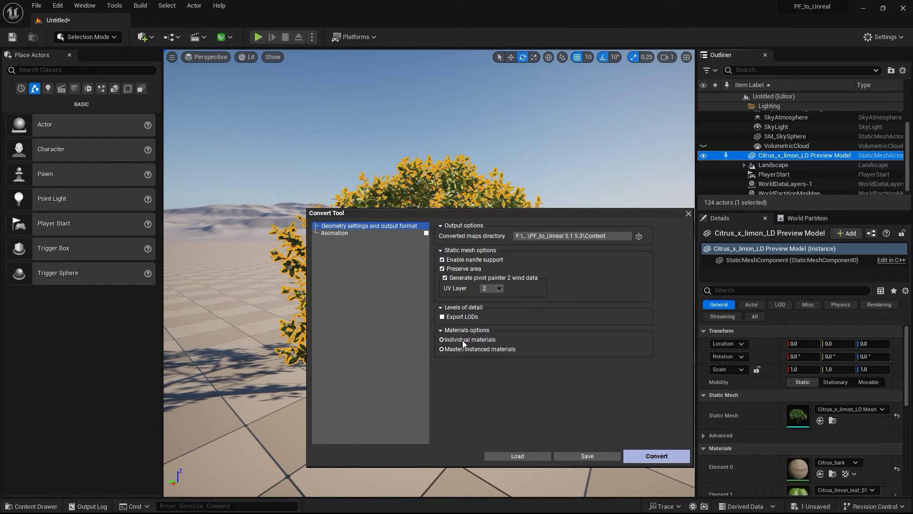
# - Choose individual materials as the Materials option in the Convert Tool
pyautogui.click(441, 348)
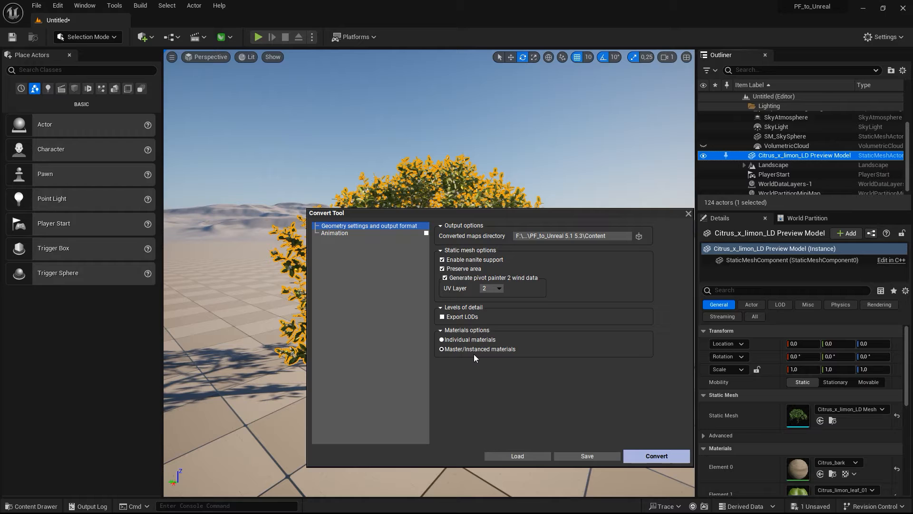
pyautogui.moveTo(455, 357)
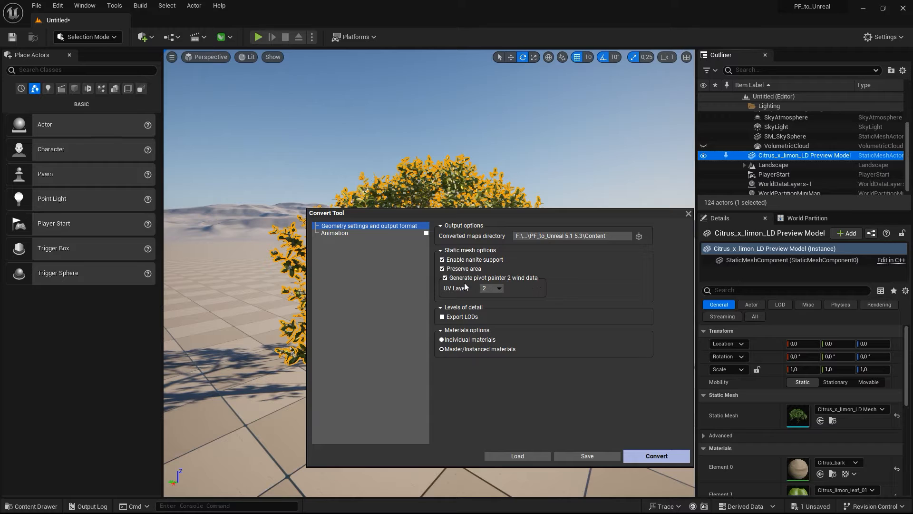
pyautogui.moveTo(527, 287)
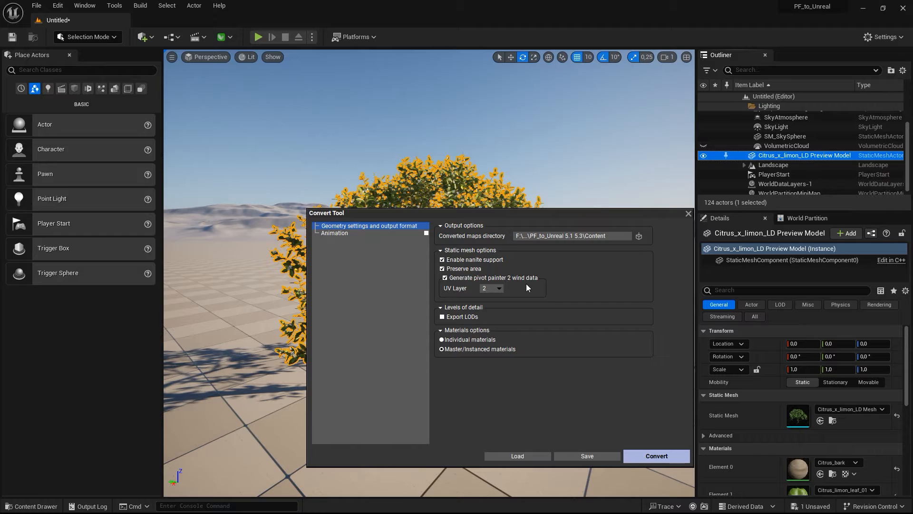
pyautogui.moveTo(448, 298)
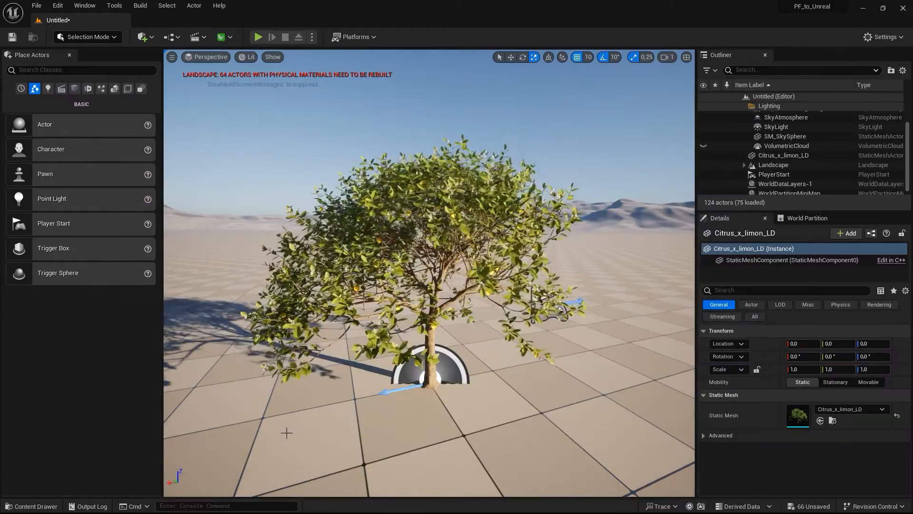
# - Show the project content filtered to include Material Instance assets
pyautogui.click(32, 506)
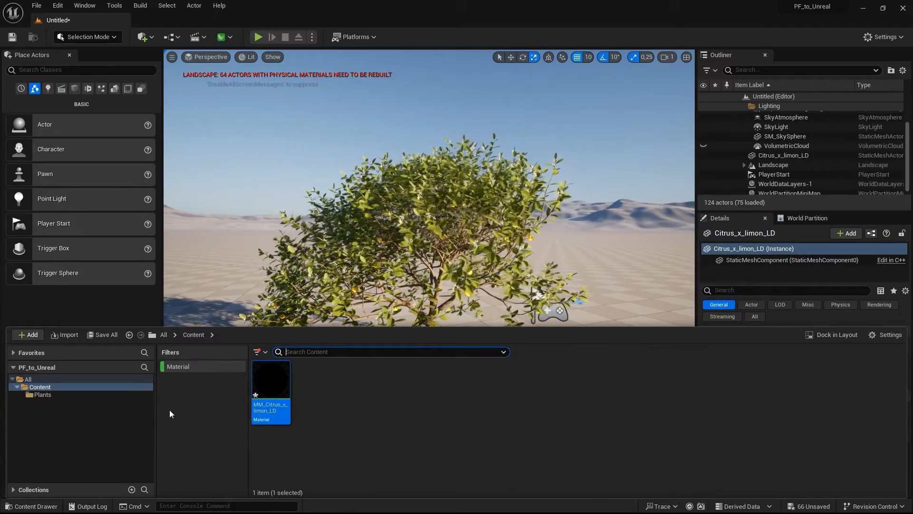
pyautogui.click(258, 352)
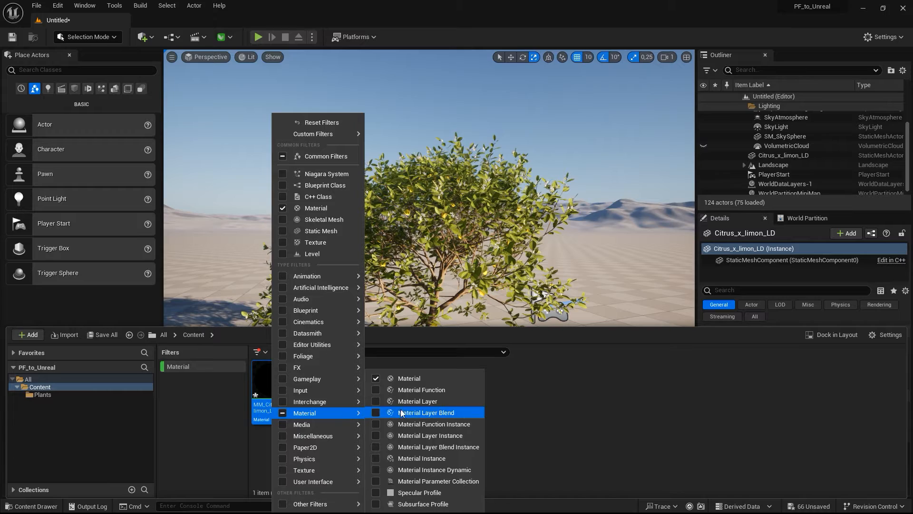
pyautogui.click(376, 458)
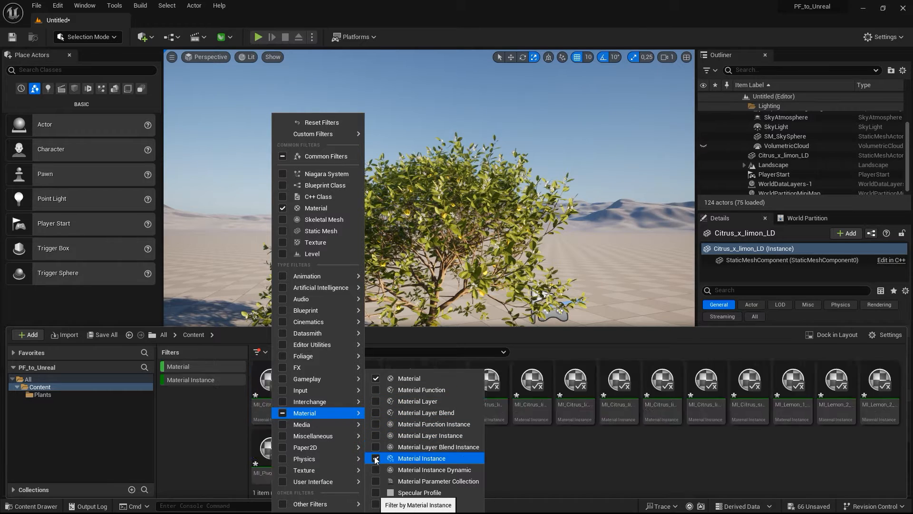
pyautogui.click(376, 457)
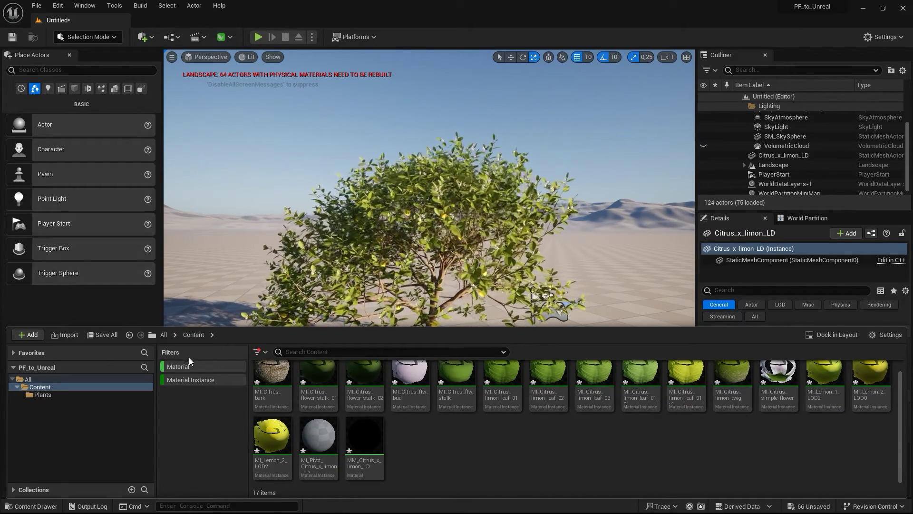
# - Remove the Material filter so only the 16 tree material instances are listed
pyautogui.rightClick(177, 367)
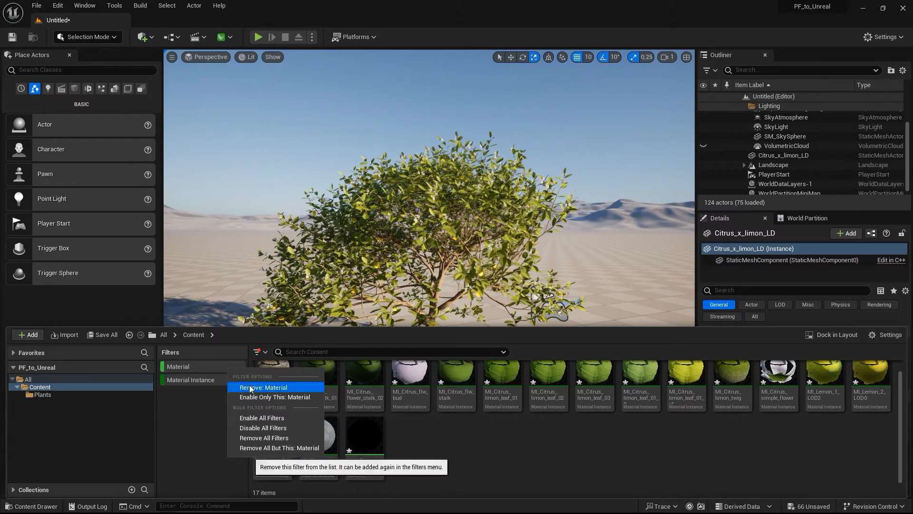
pyautogui.click(264, 387)
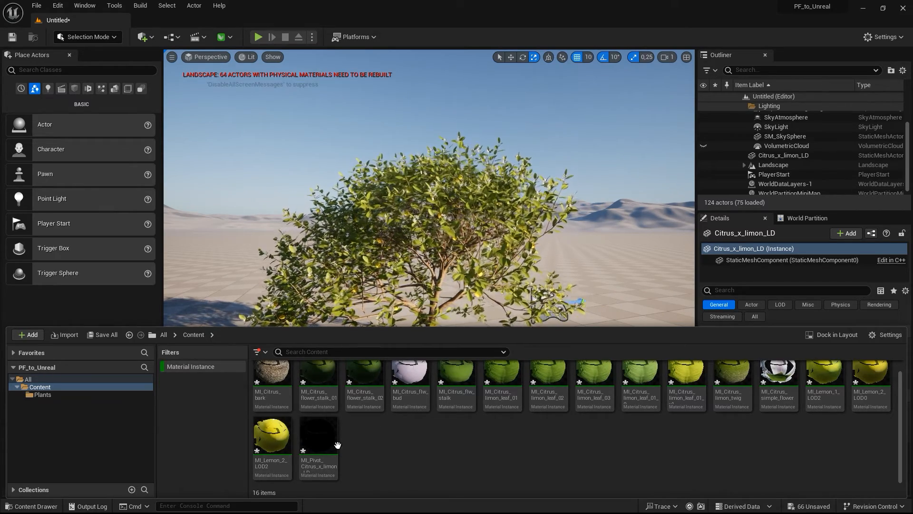
# - Lower the Wind Speed in the MI_Pivot material instance and return to the level
pyautogui.doubleClick(317, 436)
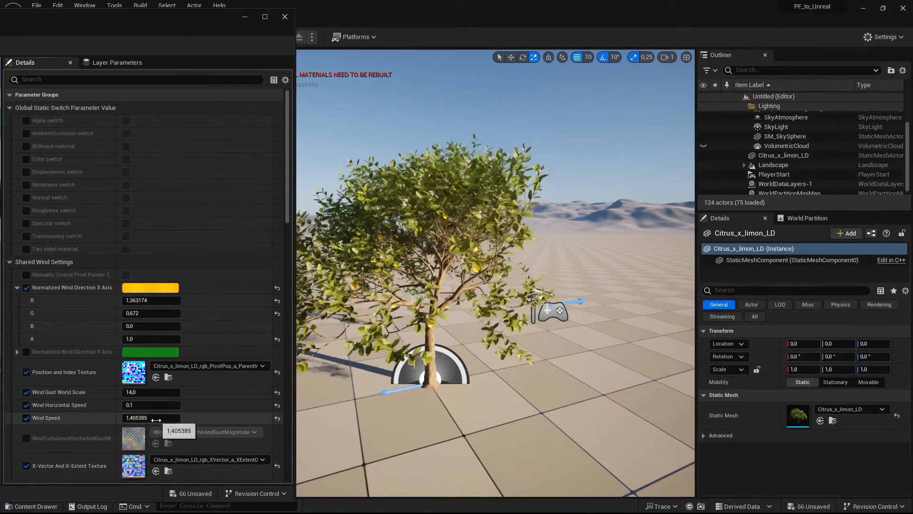
pyautogui.moveTo(154, 418); pyautogui.dragTo(134, 418)
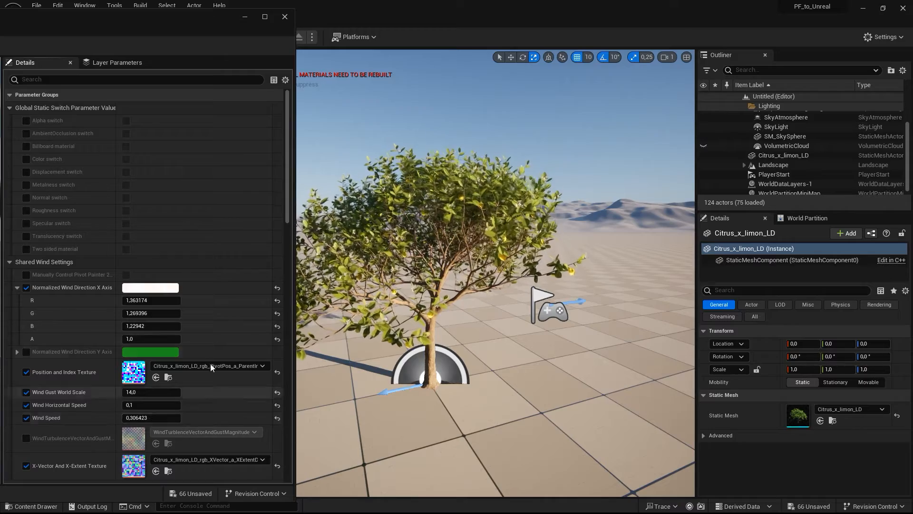
pyautogui.click(284, 16)
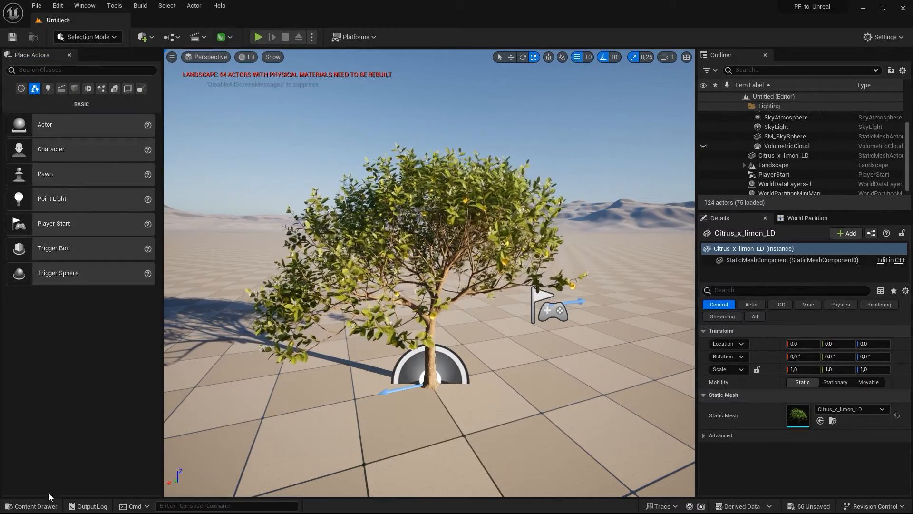
pyautogui.click(32, 506)
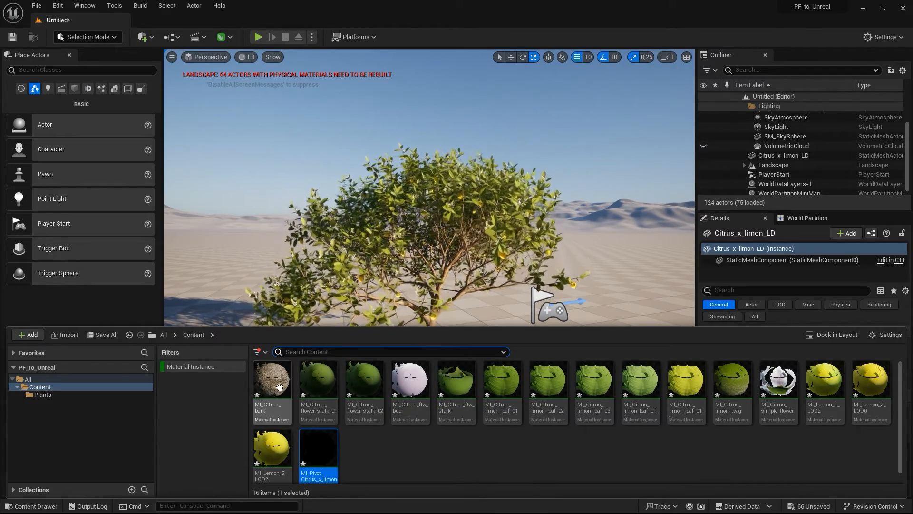
pyautogui.doubleClick(273, 381)
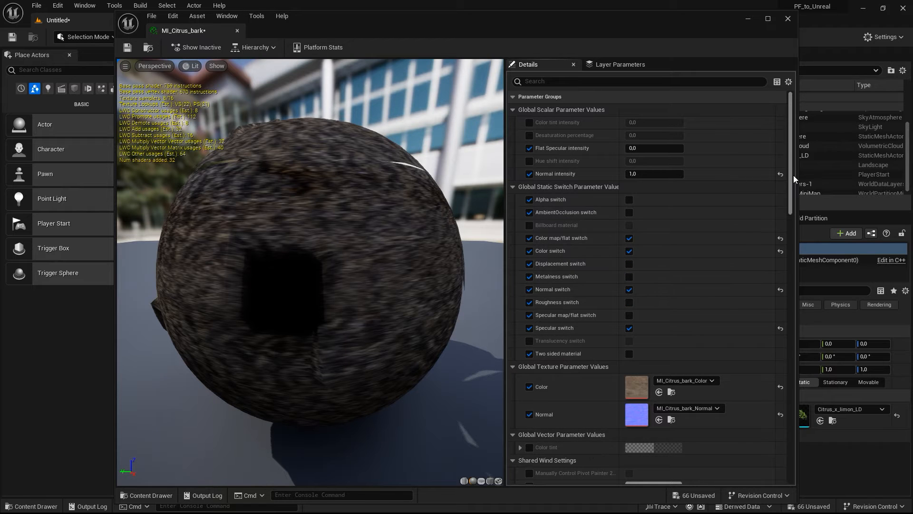
pyautogui.scroll(-3)
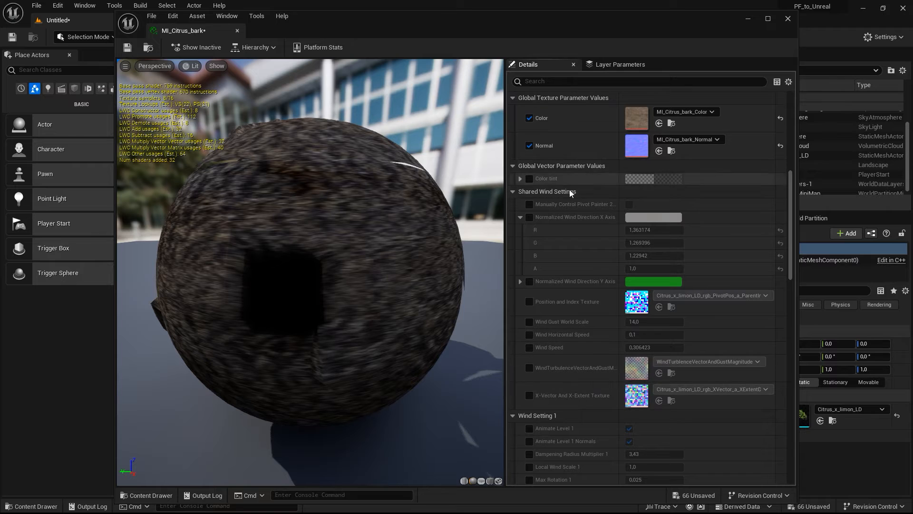
pyautogui.scroll(-3)
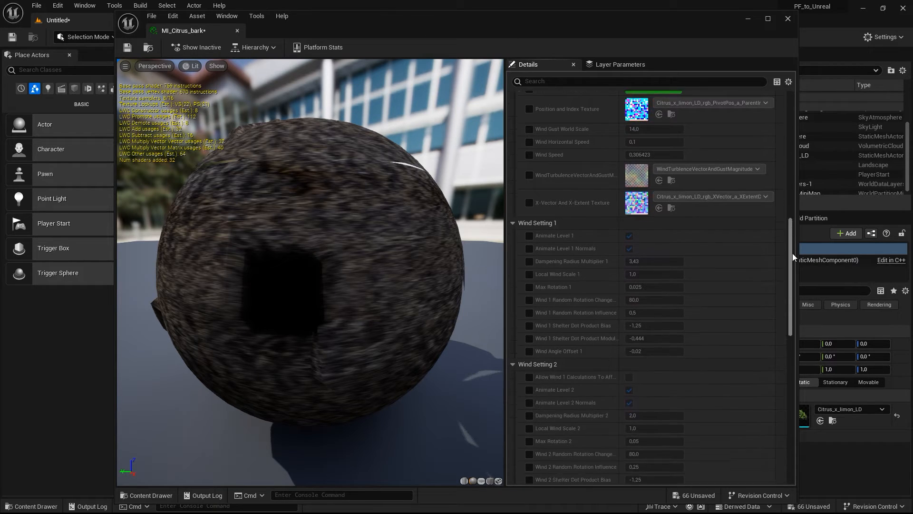
pyautogui.scroll(-3)
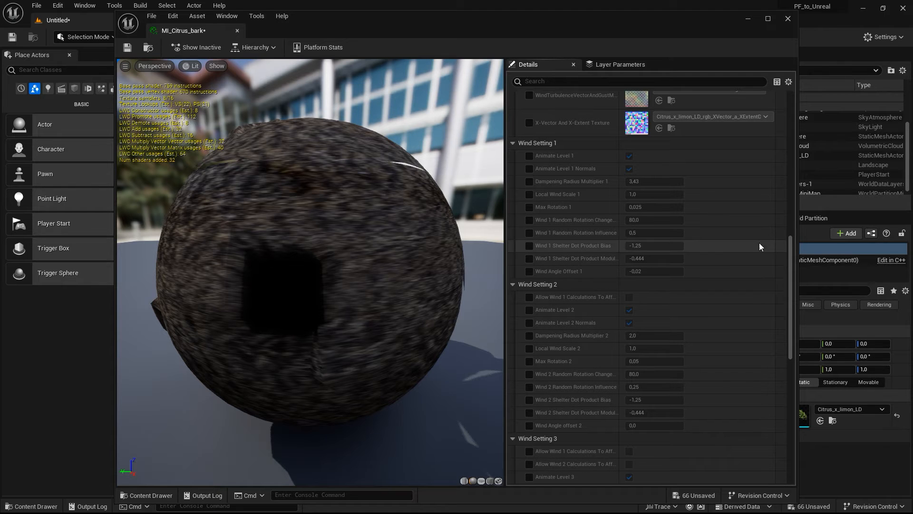
pyautogui.scroll(-3)
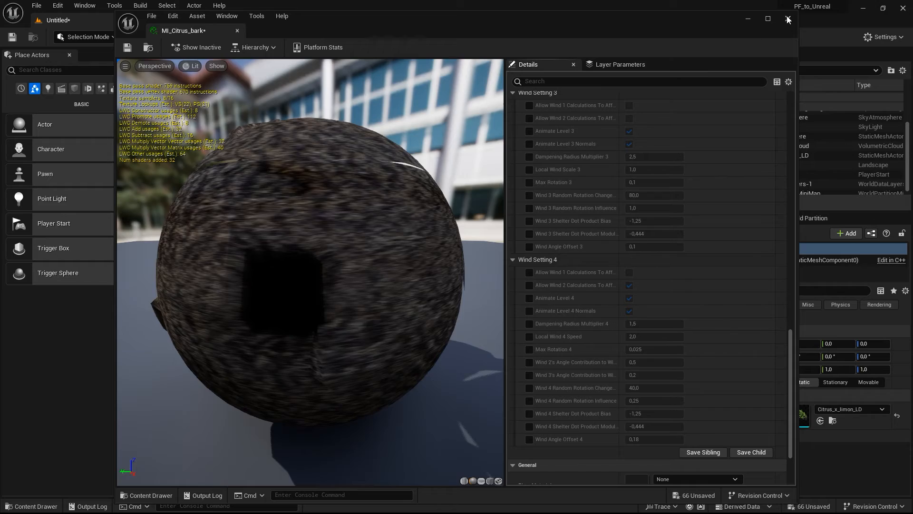
pyautogui.click(788, 19)
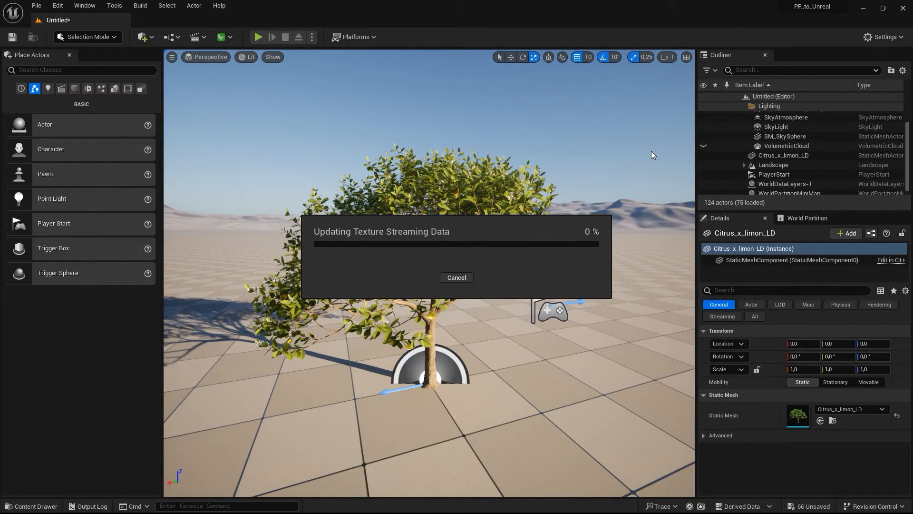